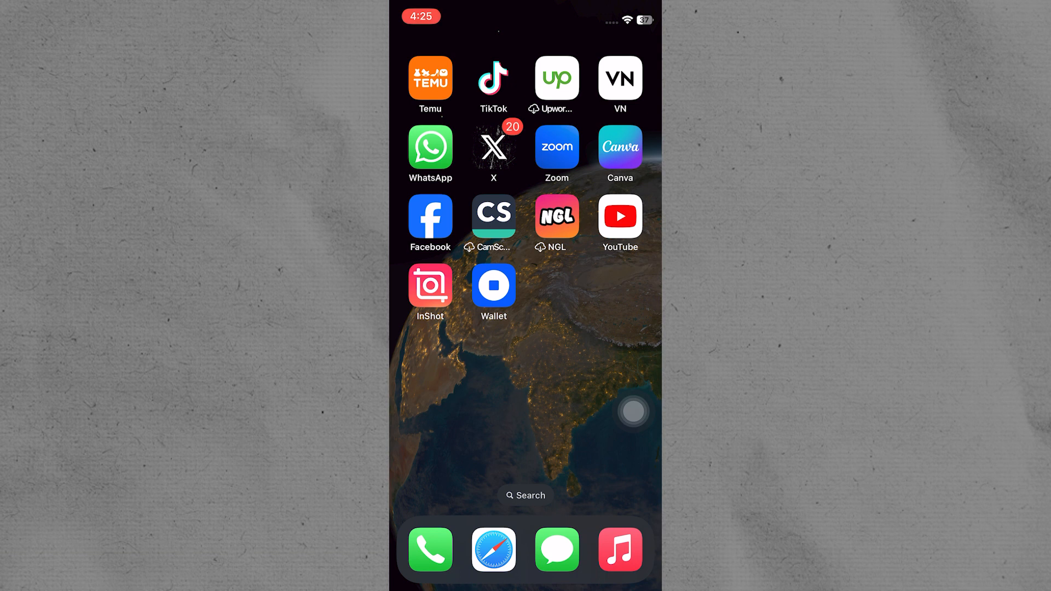
Step: Launch TikTok and open the profile menu with Creator tools, Business suite and Settings
{"action": "left_click", "coordinate": [493, 79]}
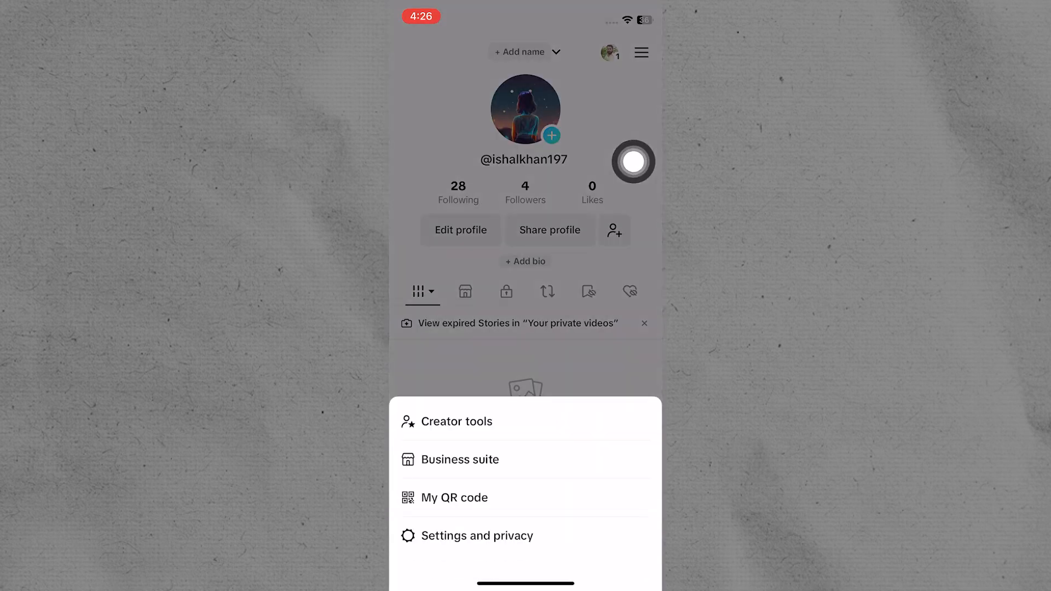
Step: Go through Settings and privacy to the LIVE page listing LIVE Events
{"action": "left_click", "coordinate": [478, 535]}
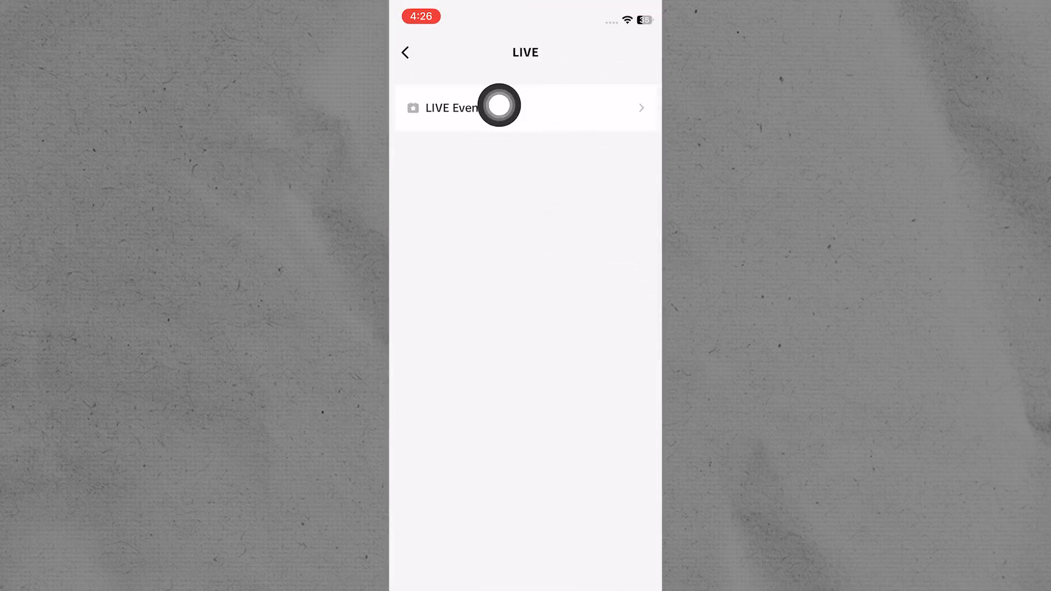
{"action": "mouse_move", "coordinate": [417, 149]}
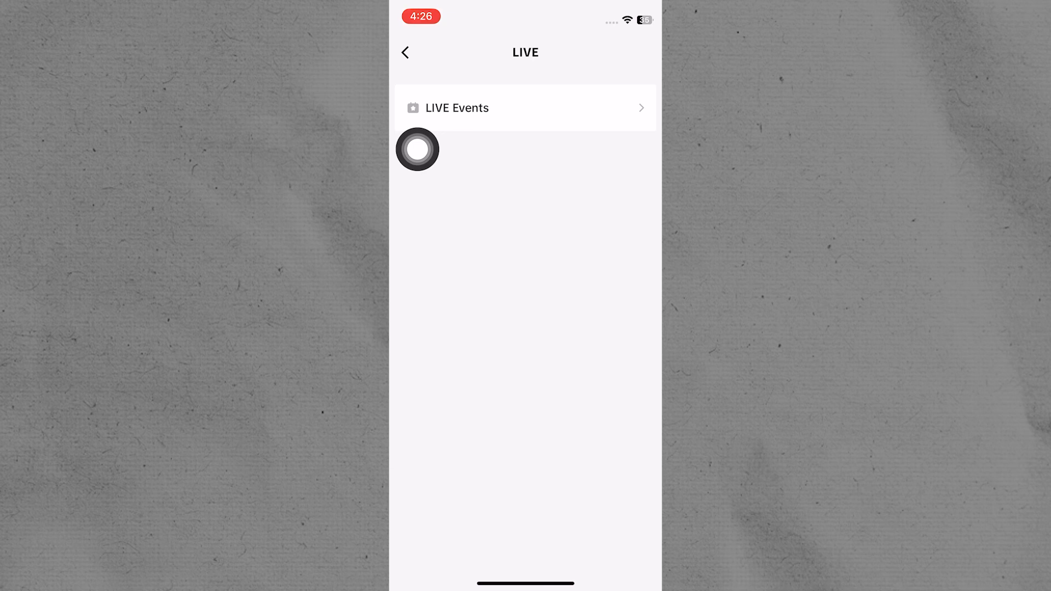